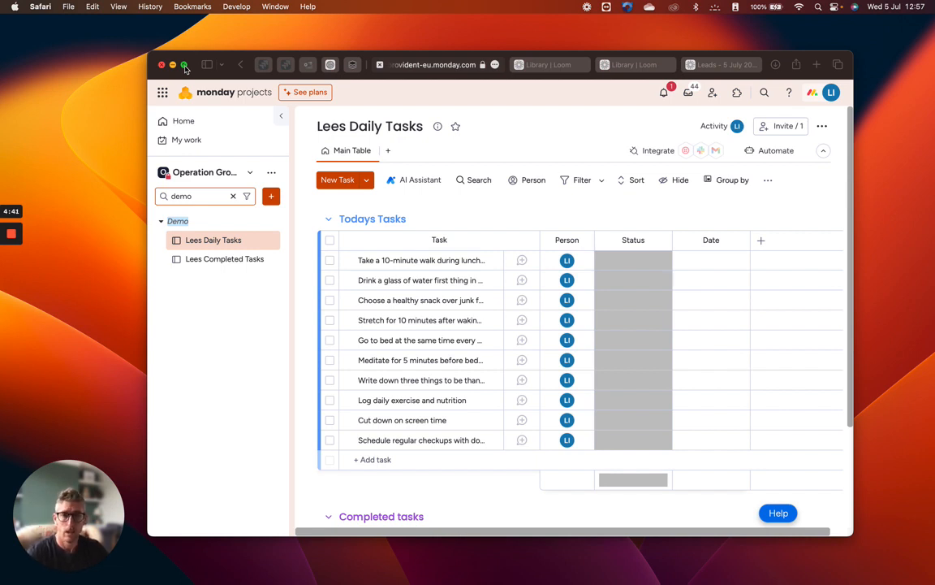
pyautogui.moveTo(207, 53)
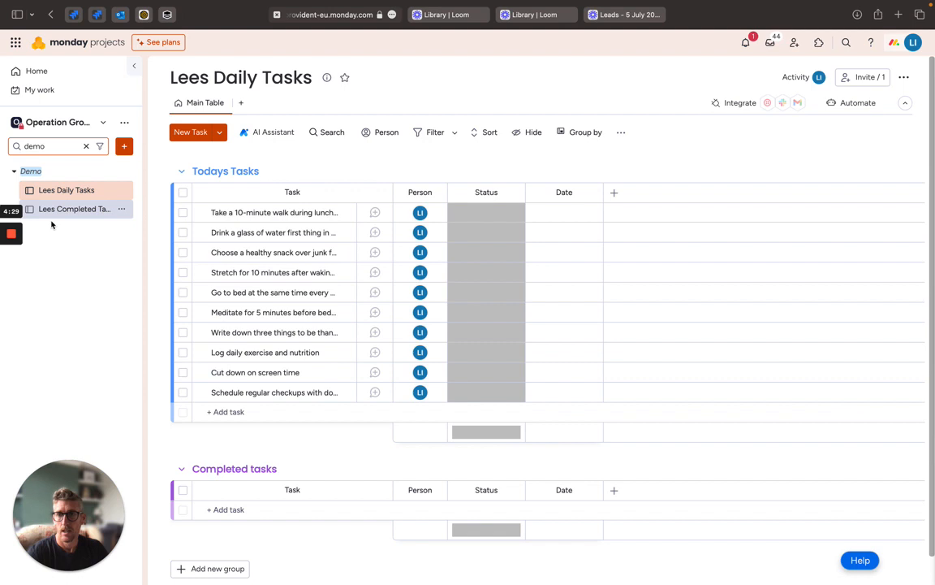
# Mark the 10-minute lunch walk and drinking-water tasks Done, then bring up the Move to options.
pyautogui.click(74, 209)
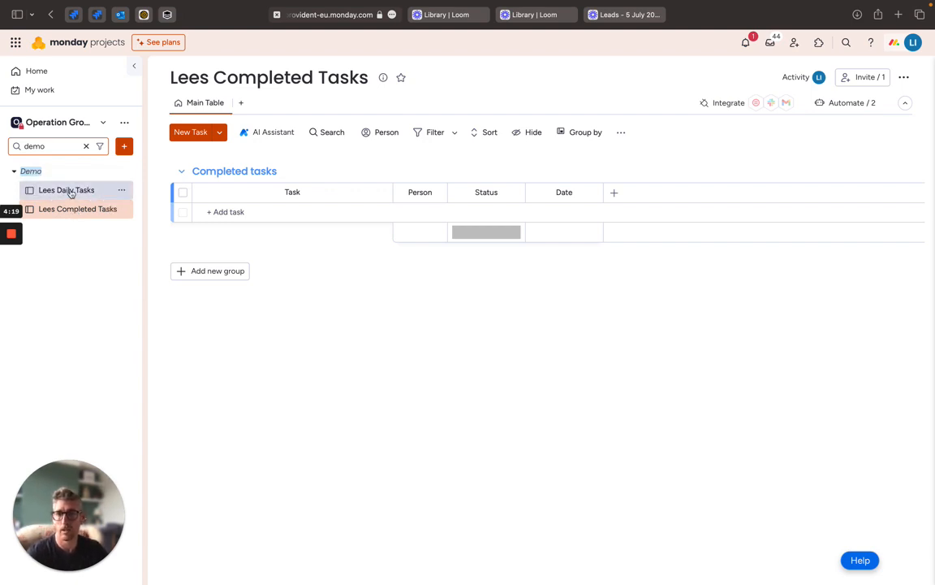
pyautogui.click(66, 189)
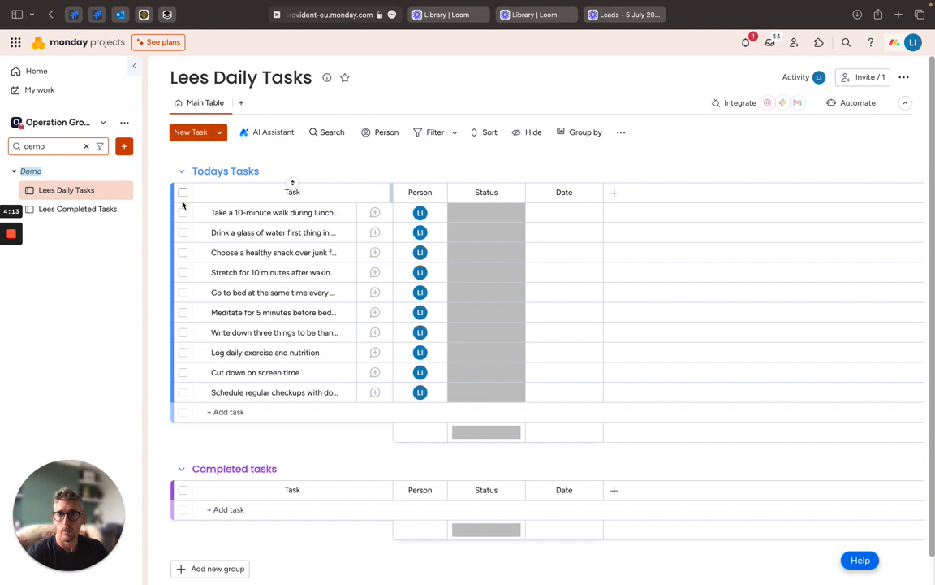
pyautogui.click(183, 212)
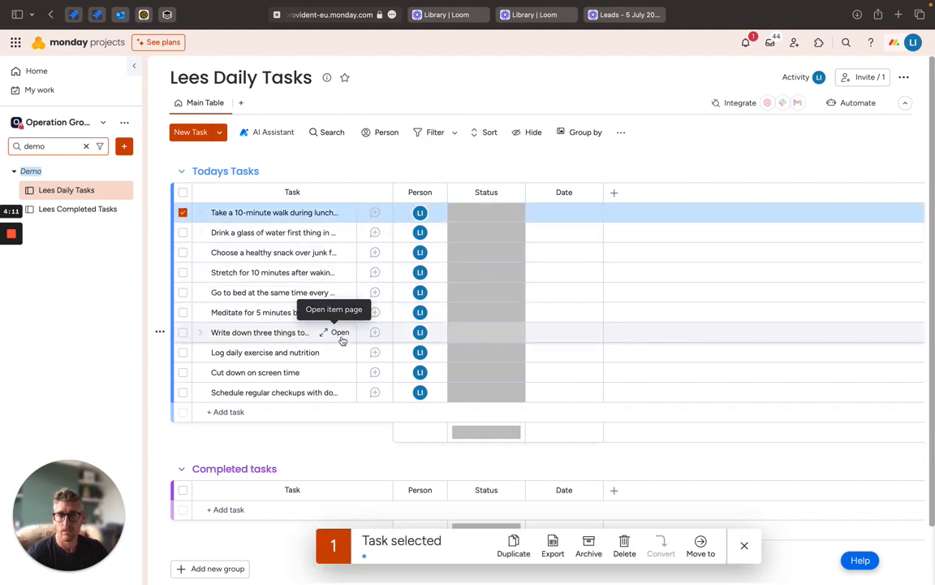
pyautogui.click(485, 212)
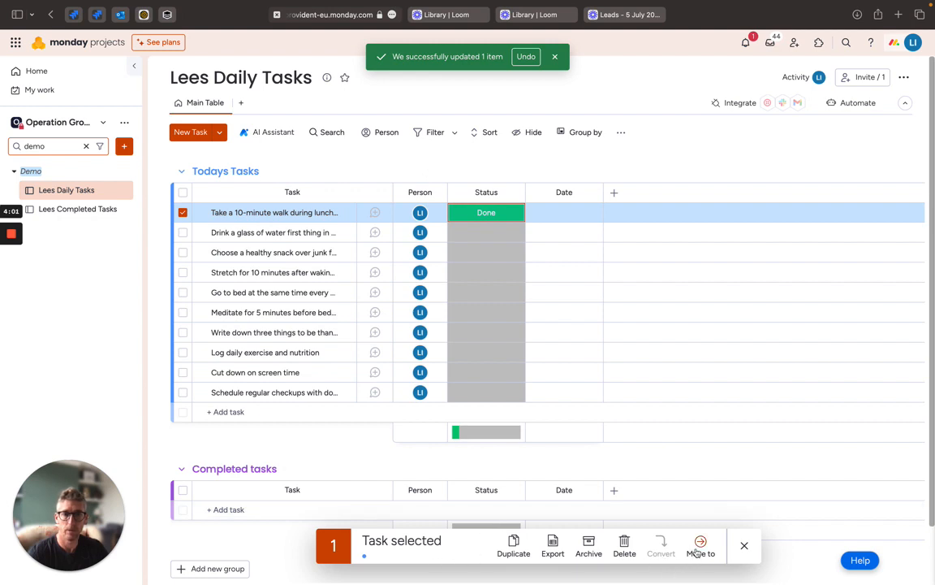
pyautogui.click(183, 232)
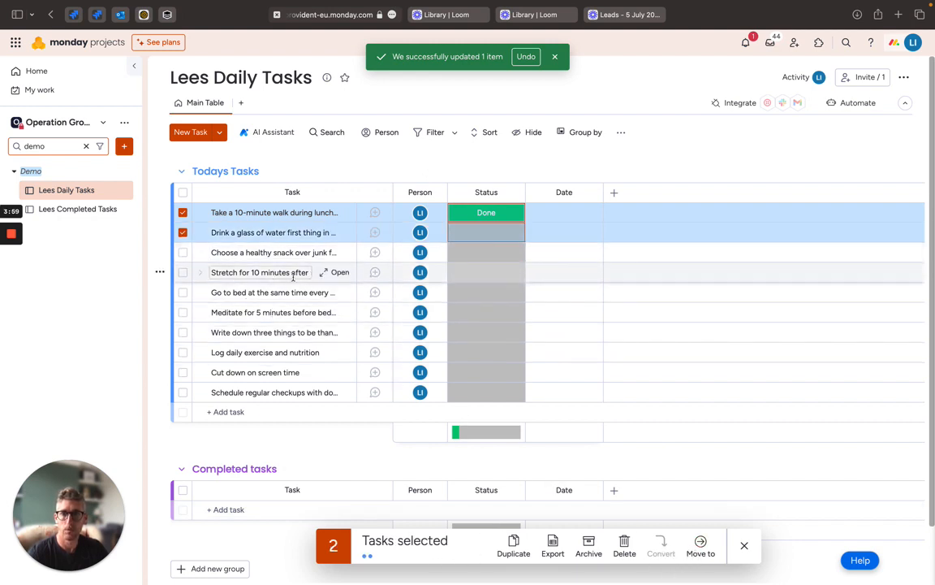
pyautogui.click(486, 232)
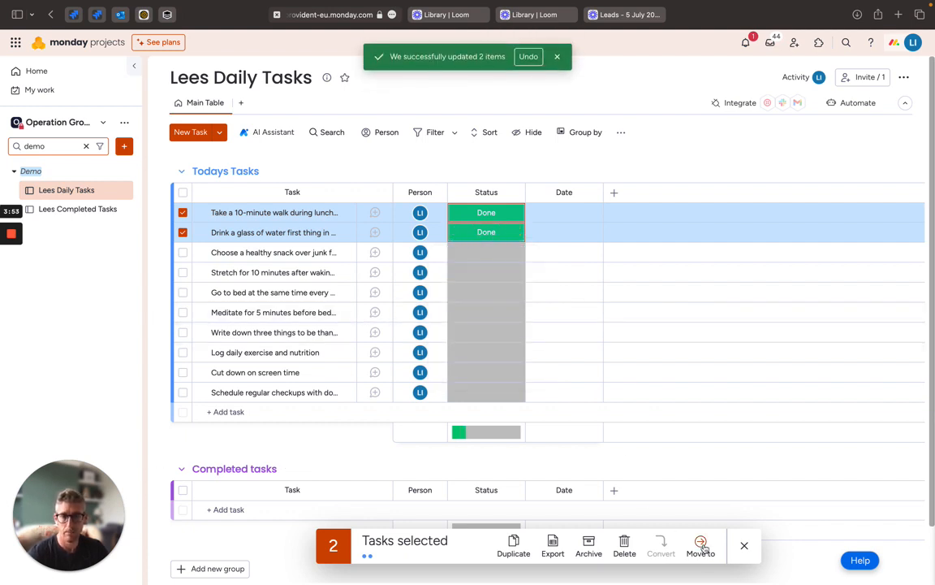
pyautogui.click(701, 546)
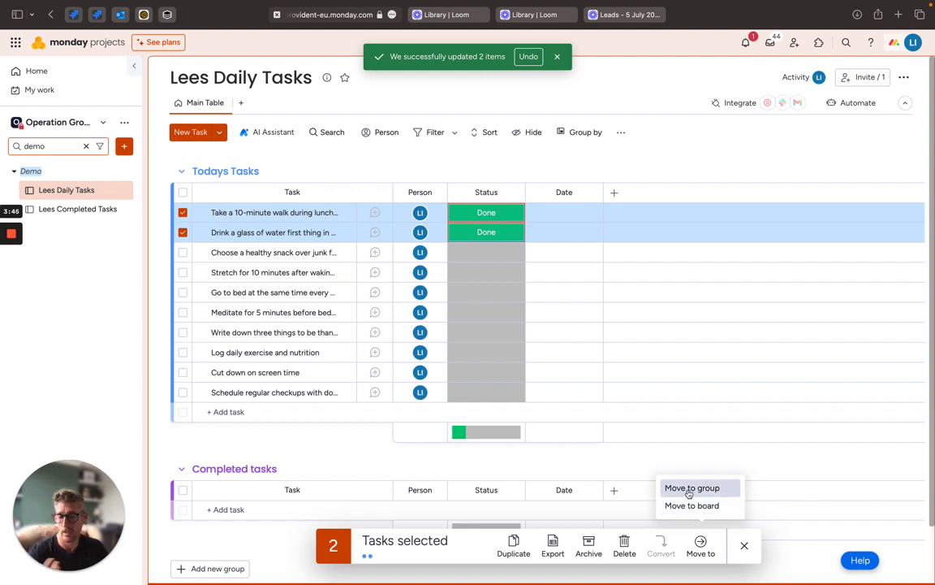
pyautogui.moveTo(692, 505)
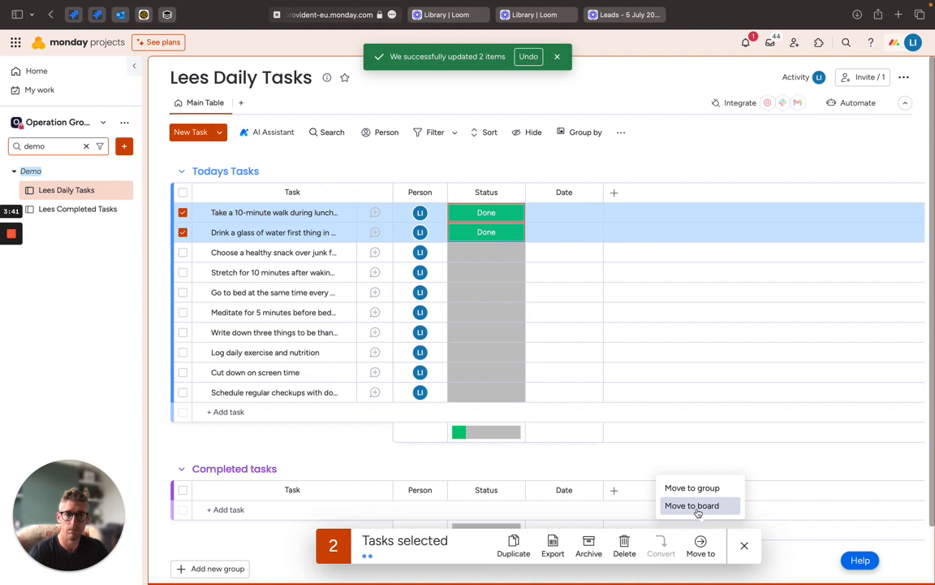
# Move both tasks to the Completed tasks group on the Lees Completed Tasks board.
pyautogui.click(692, 505)
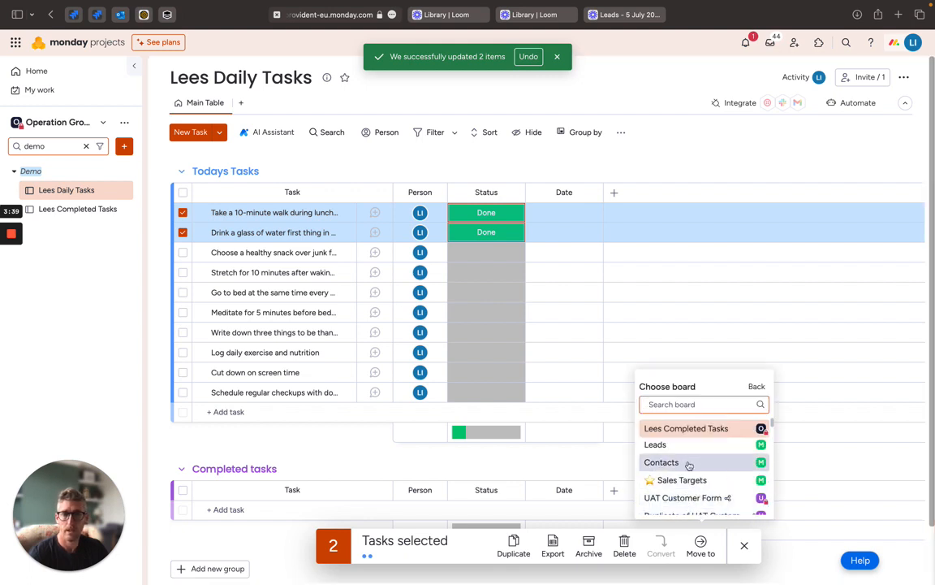
pyautogui.click(698, 404)
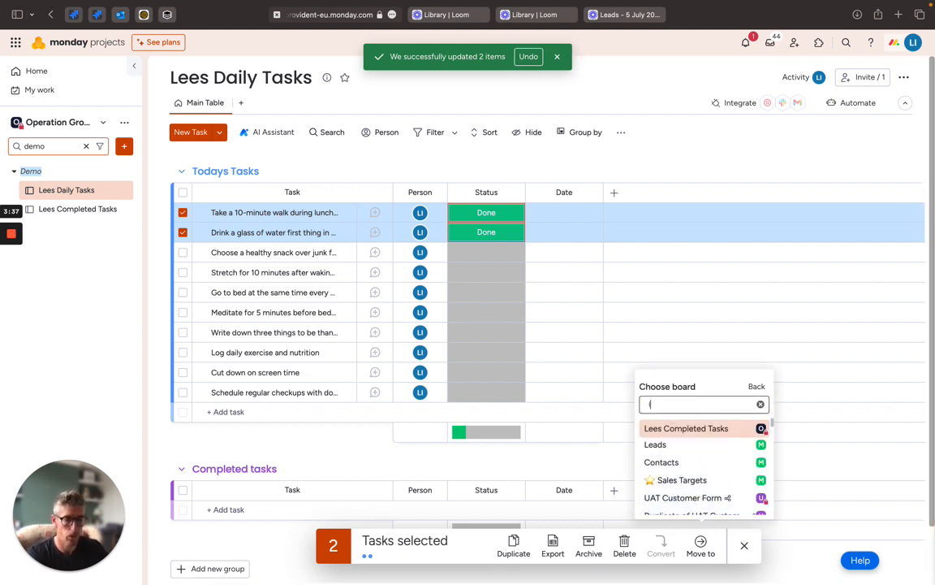
pyautogui.write('ees')
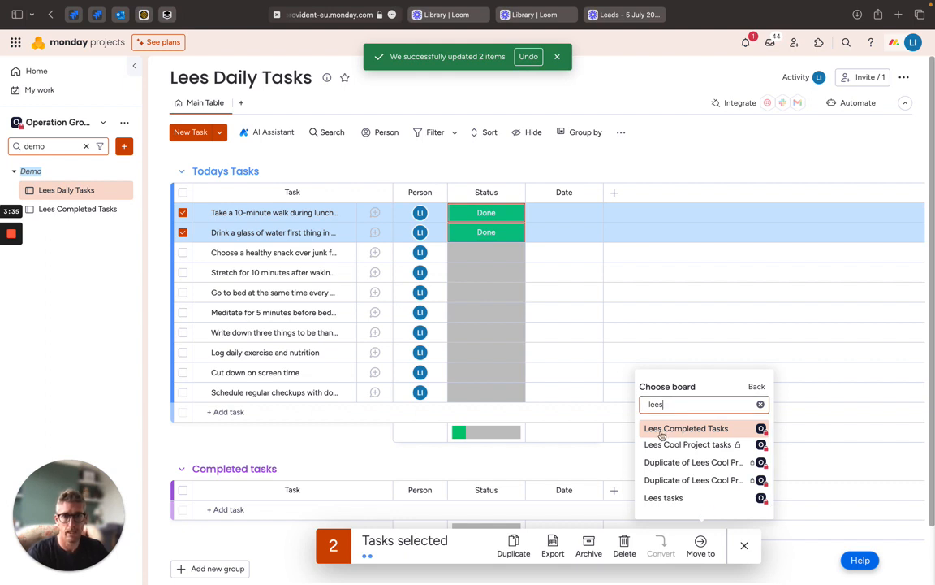
pyautogui.click(686, 428)
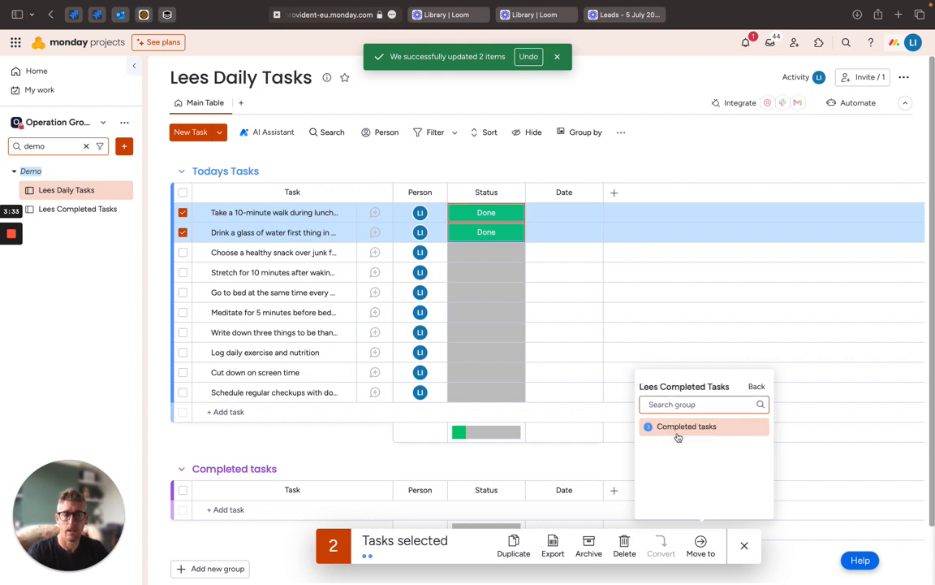
pyautogui.click(686, 427)
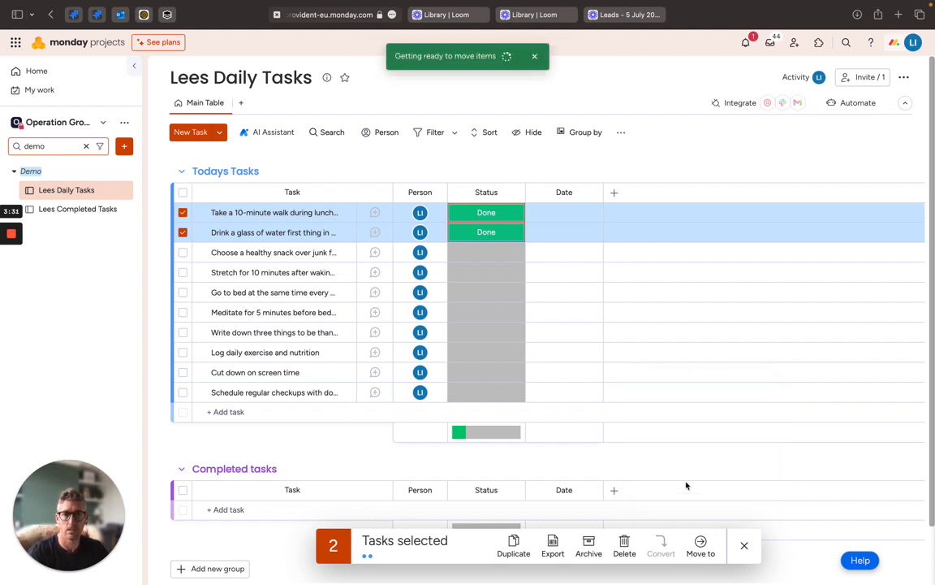
pyautogui.click(701, 546)
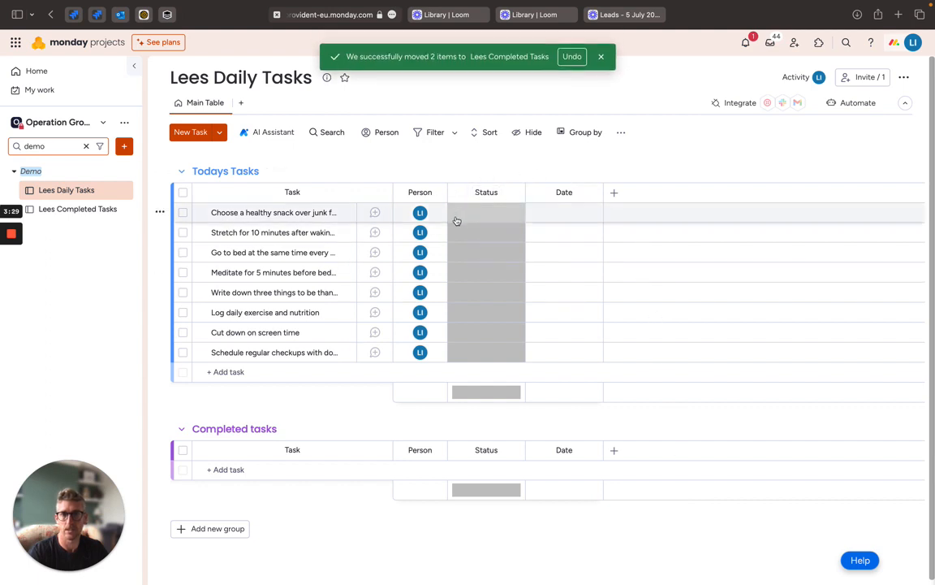
# Confirm the tasks arrived on Lees Completed Tasks, then return to Lees Daily Tasks.
pyautogui.click(78, 208)
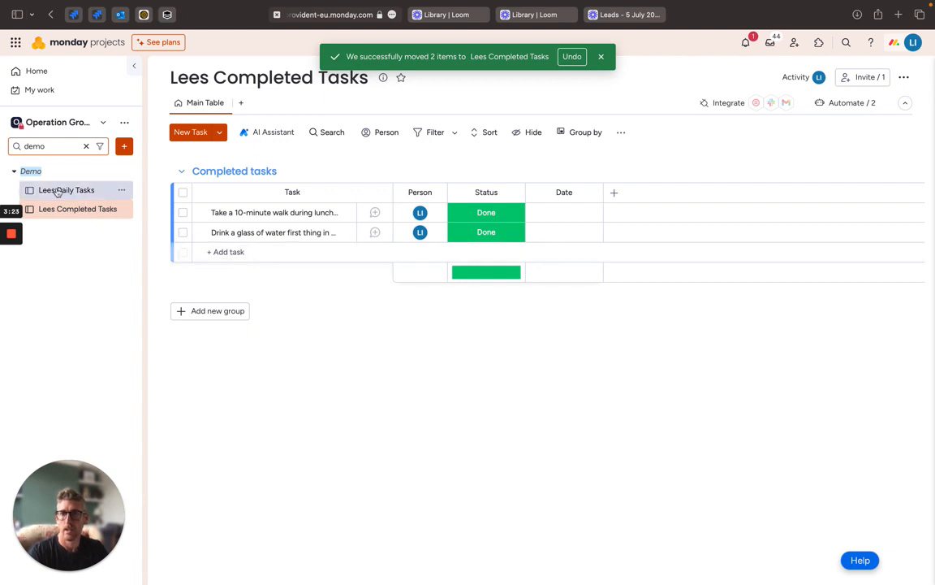
pyautogui.click(66, 189)
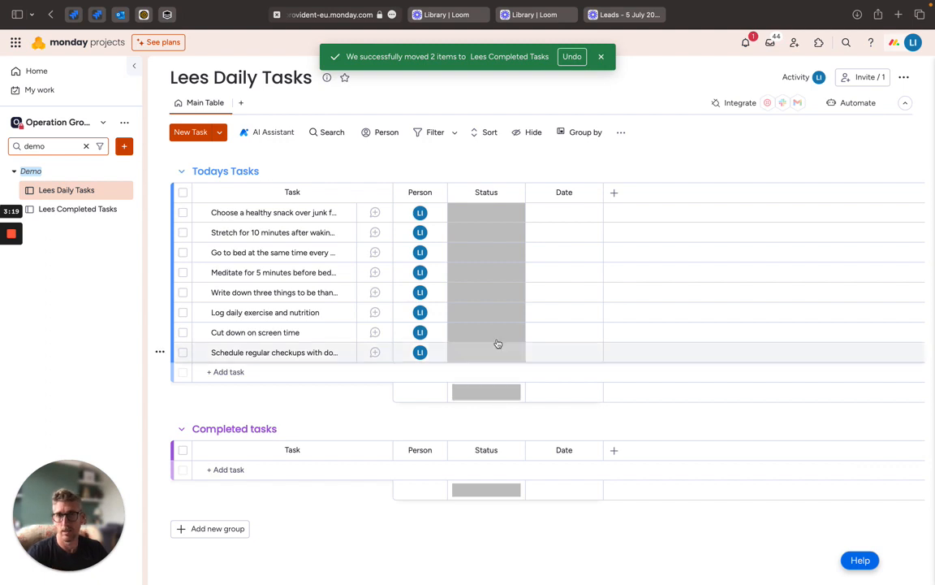
pyautogui.click(564, 332)
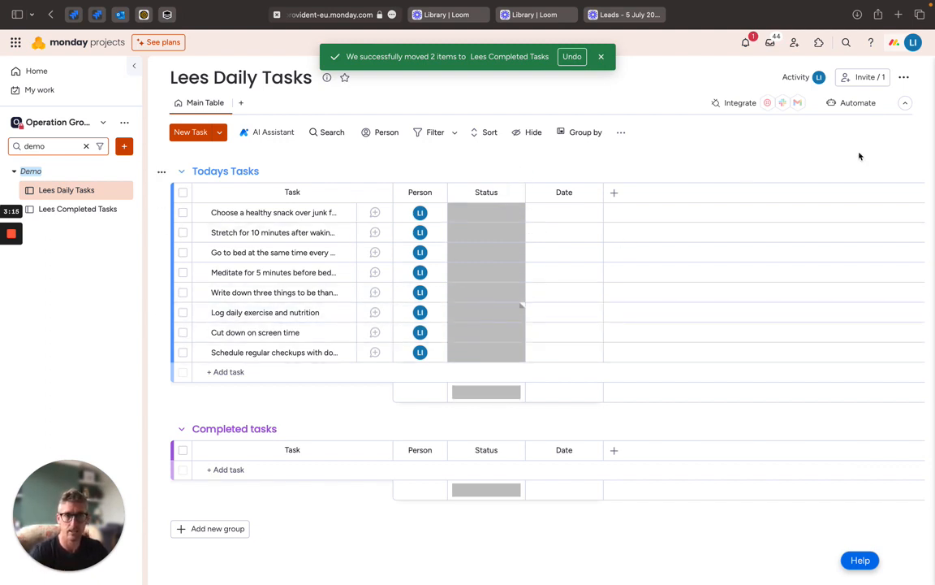
# Start a blank custom automation from the Lees Daily Tasks automations center.
pyautogui.click(857, 102)
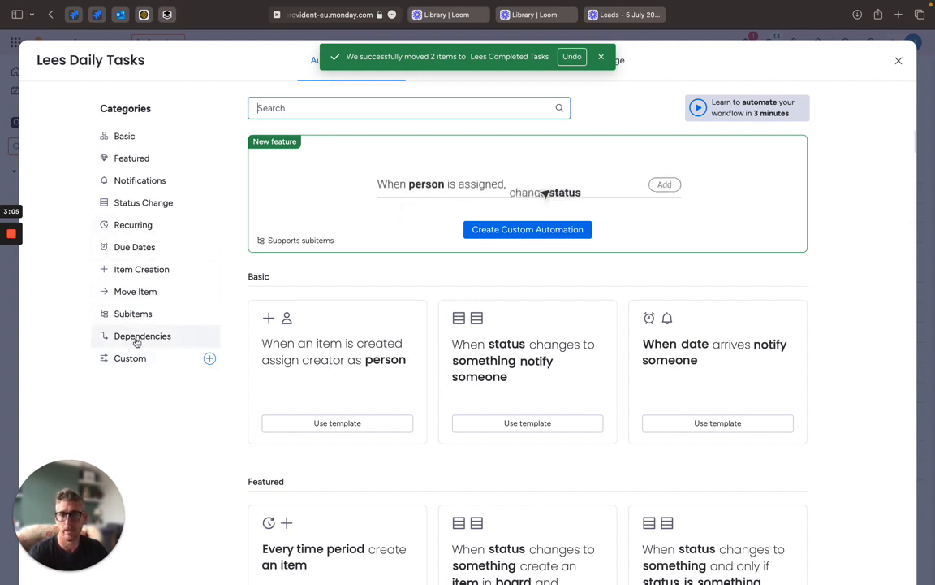
pyautogui.click(526, 229)
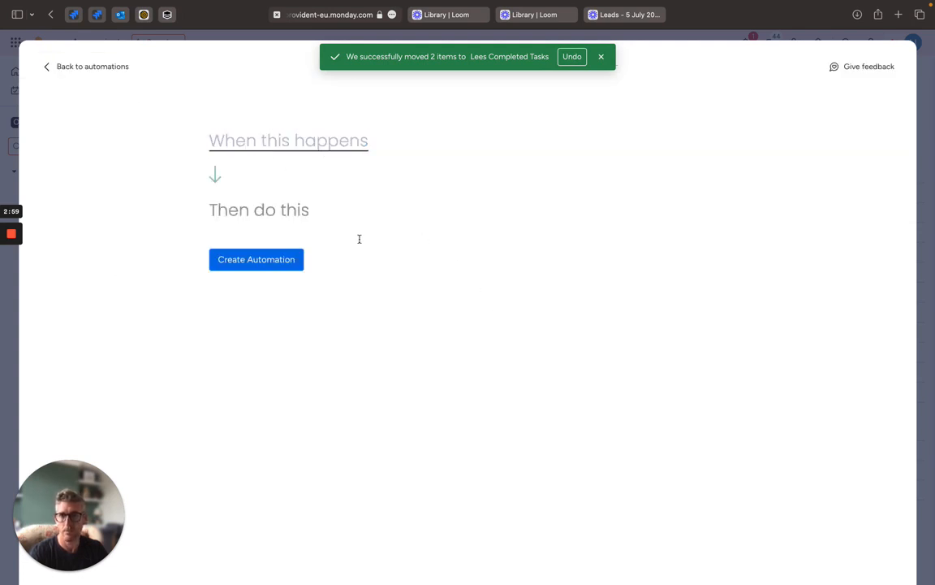
# Set the automation trigger to fire when the Status column changes to Done.
pyautogui.click(289, 141)
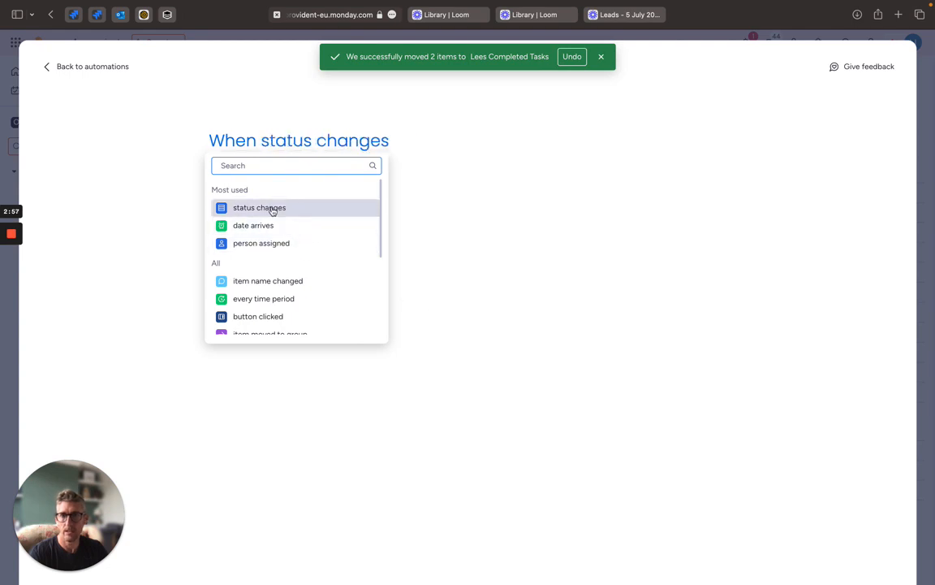
pyautogui.click(259, 207)
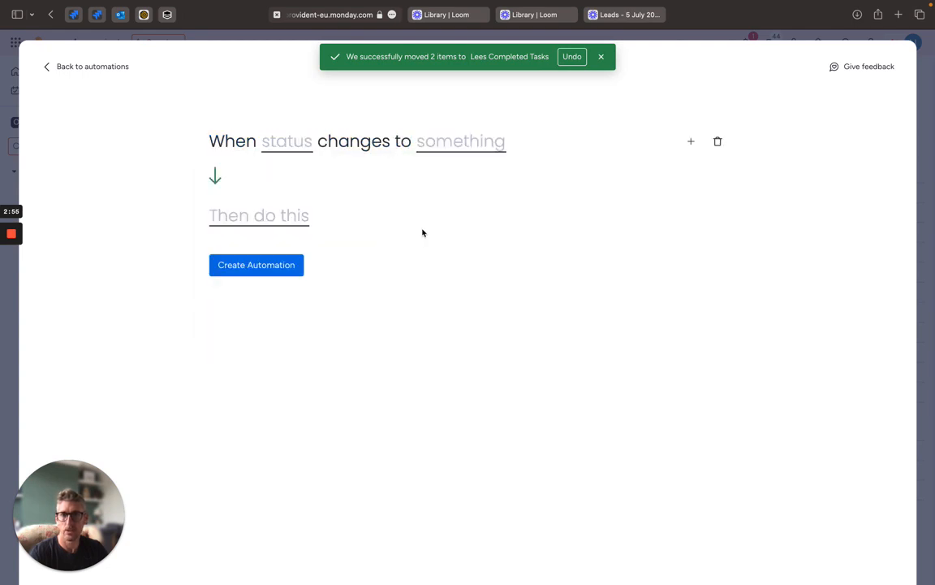
pyautogui.click(287, 140)
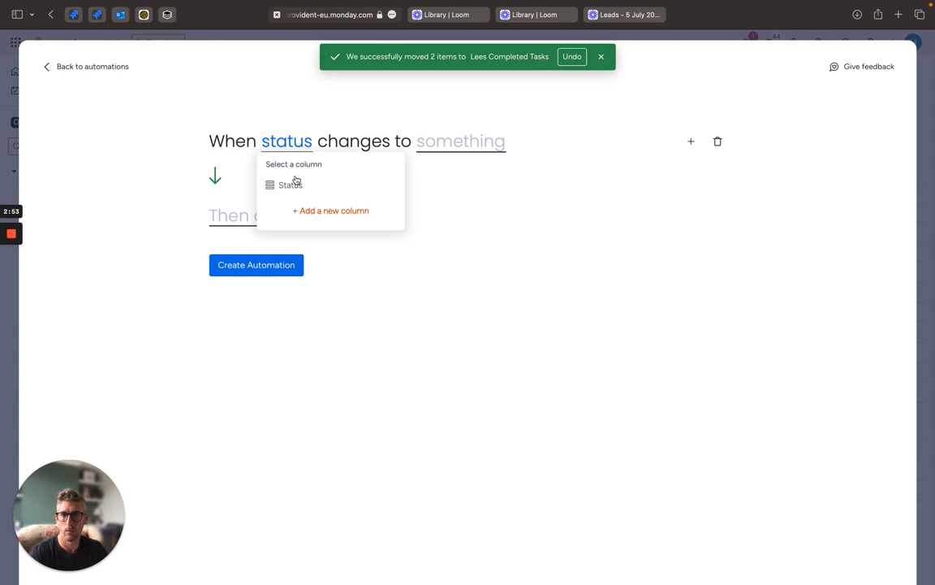
pyautogui.click(290, 184)
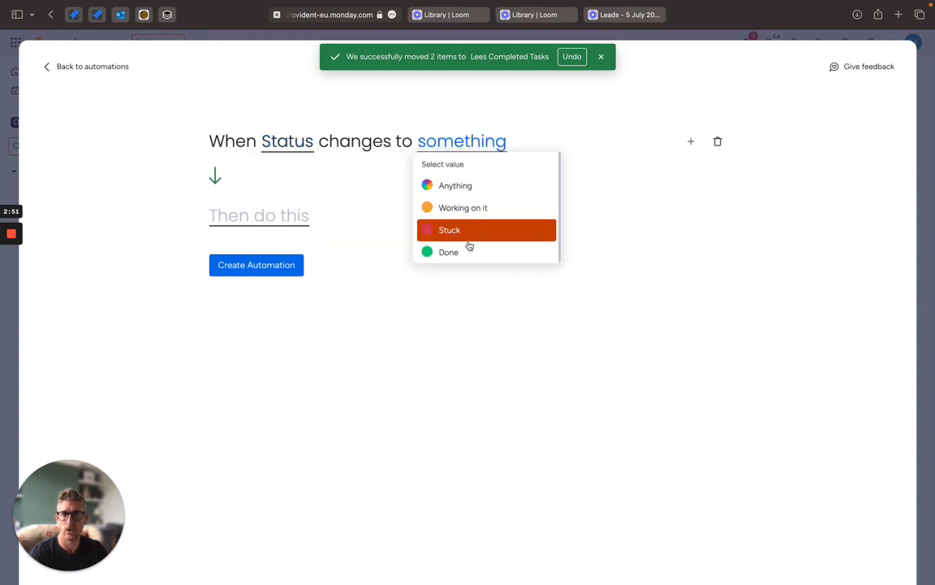
pyautogui.click(448, 251)
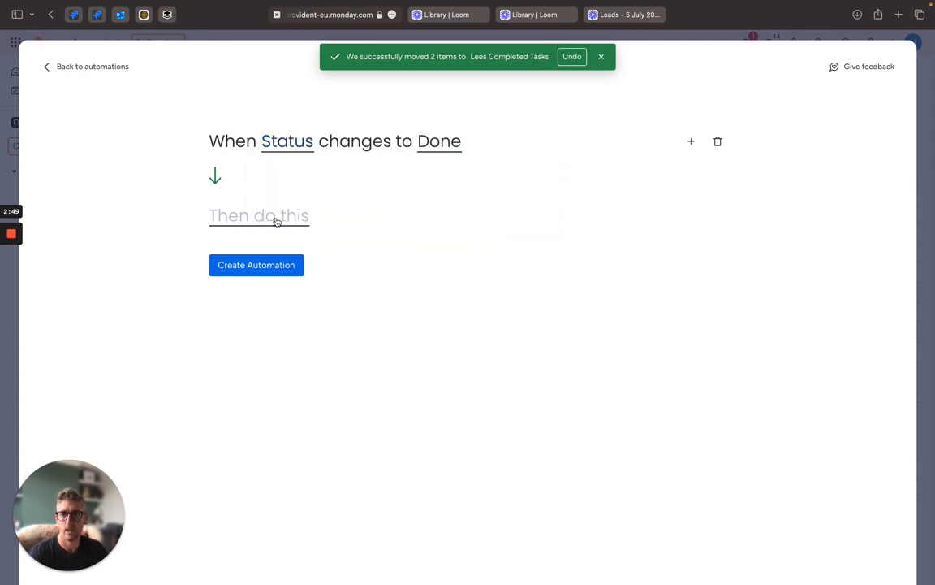
# Search 'move' and set the action to move the item to a board.
pyautogui.click(258, 215)
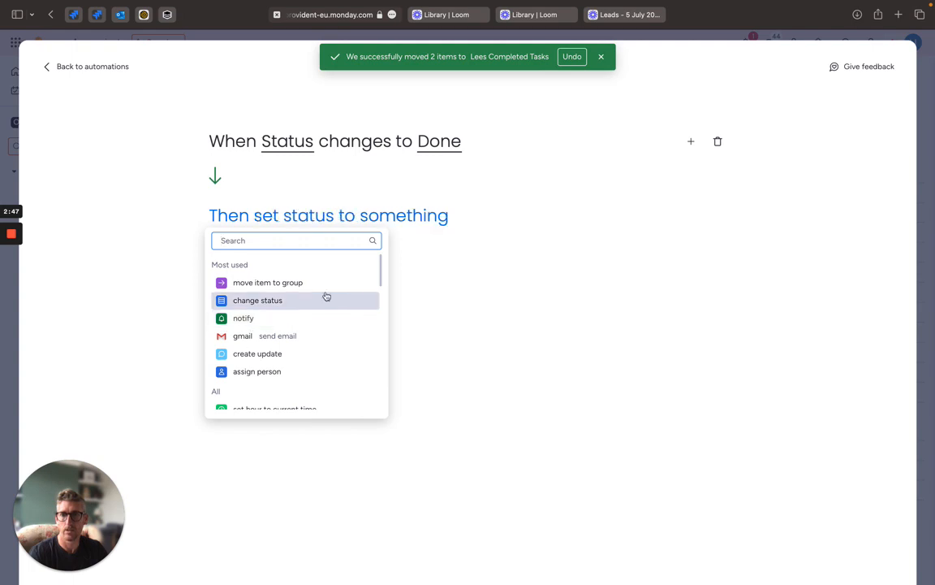
pyautogui.click(258, 371)
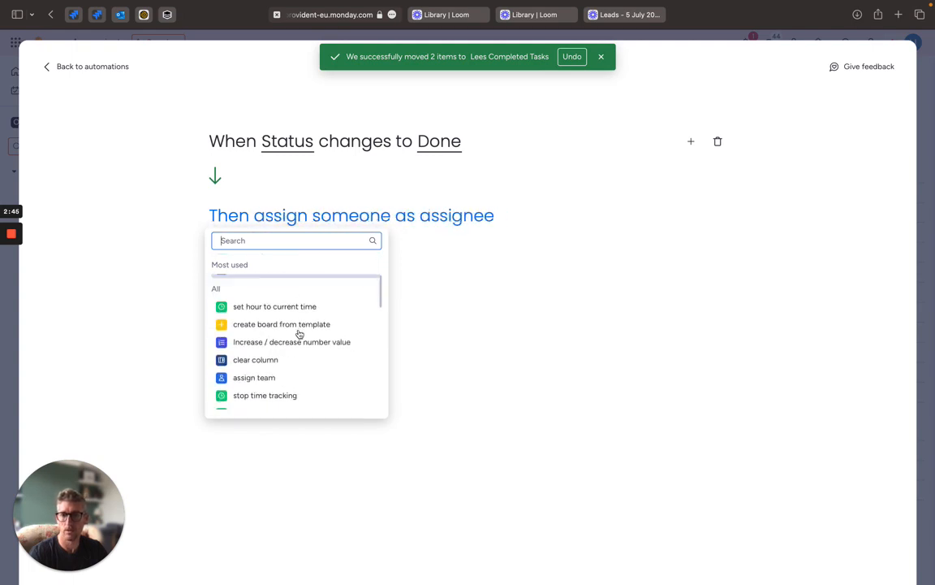
pyautogui.click(259, 387)
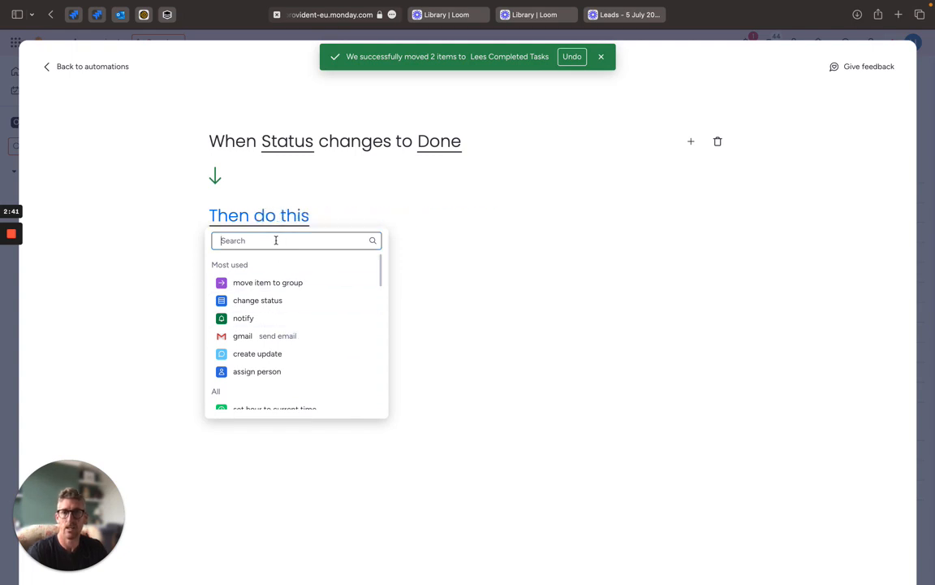
pyautogui.write('move')
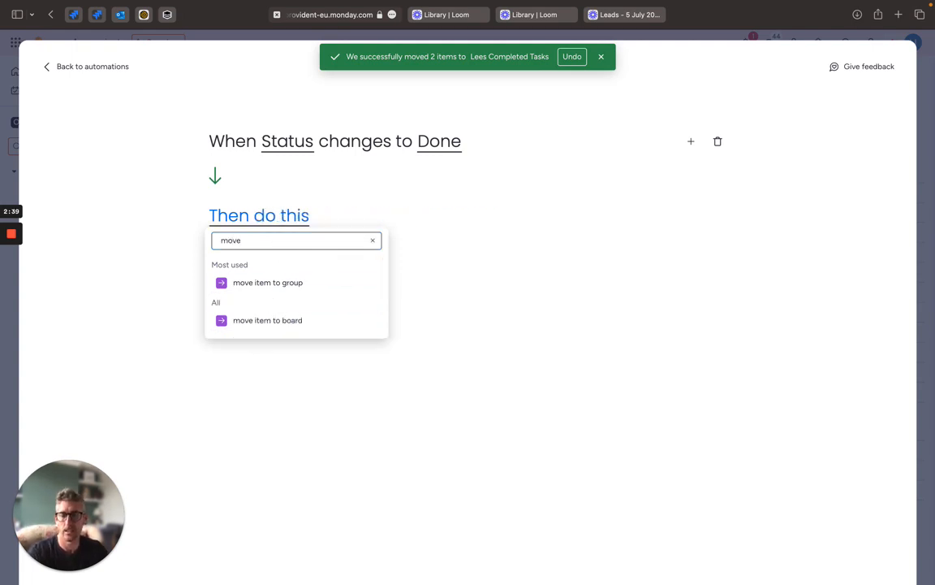
pyautogui.click(268, 320)
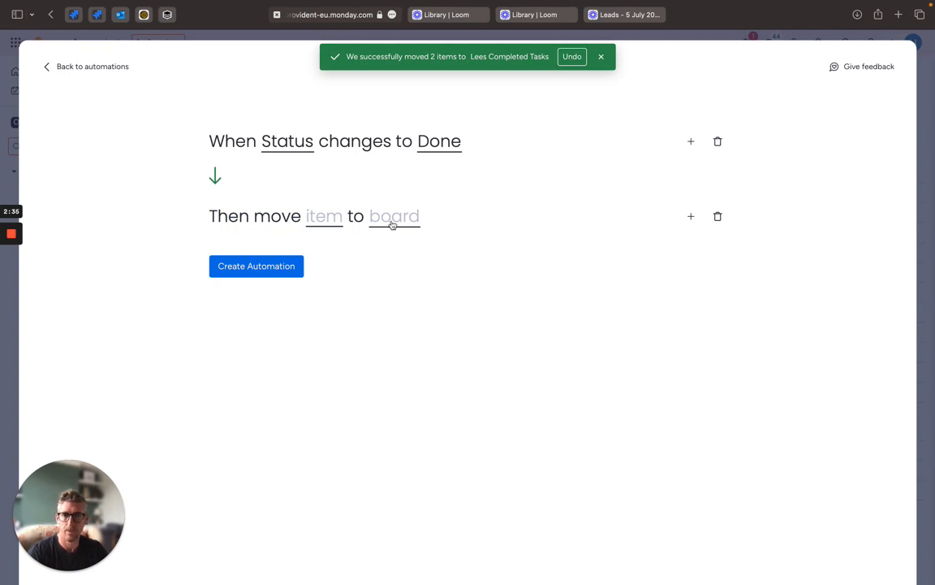
# Send Done items to Lees Completed Tasks, confirm column mapping, create the automation, and close automations.
pyautogui.click(394, 216)
pyautogui.write('lees')
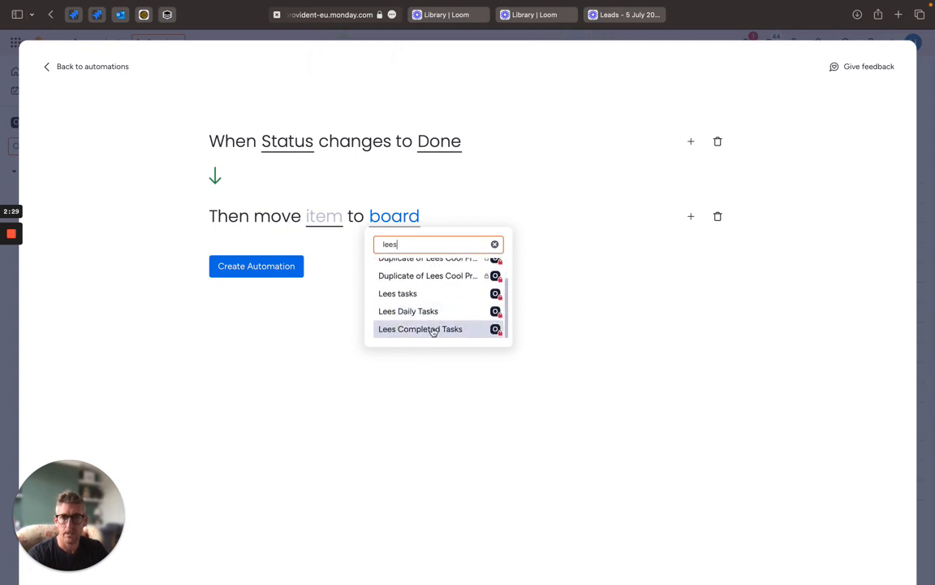
pyautogui.click(420, 329)
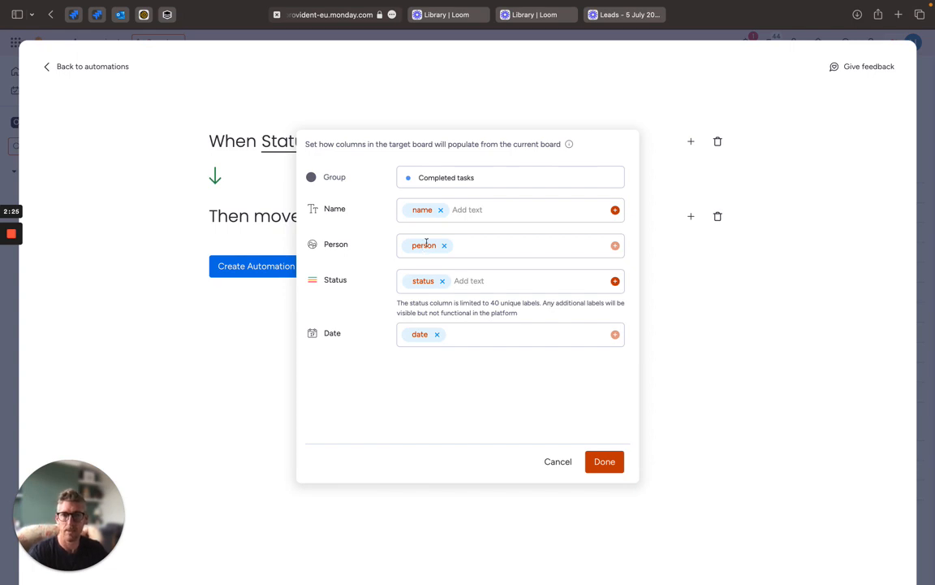
pyautogui.moveTo(343, 367)
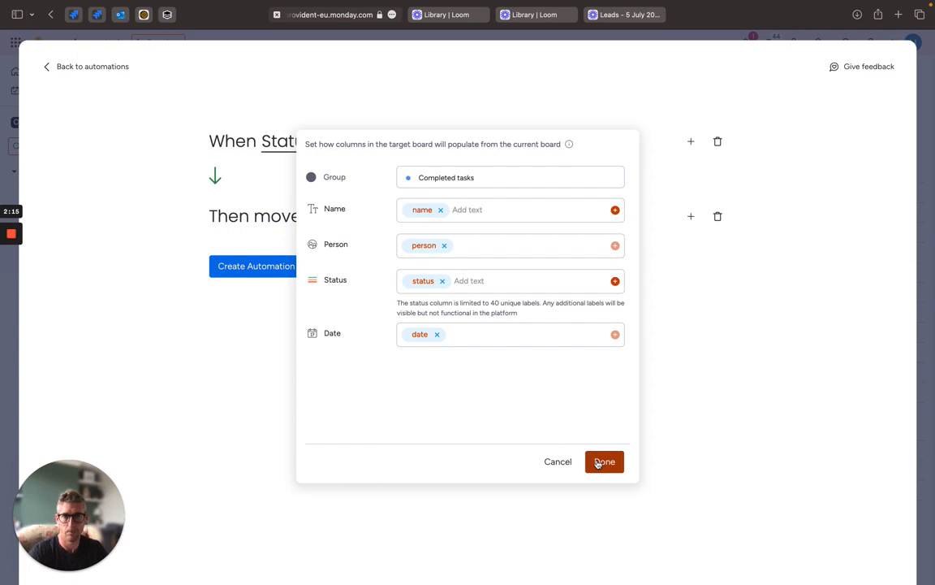
pyautogui.click(604, 462)
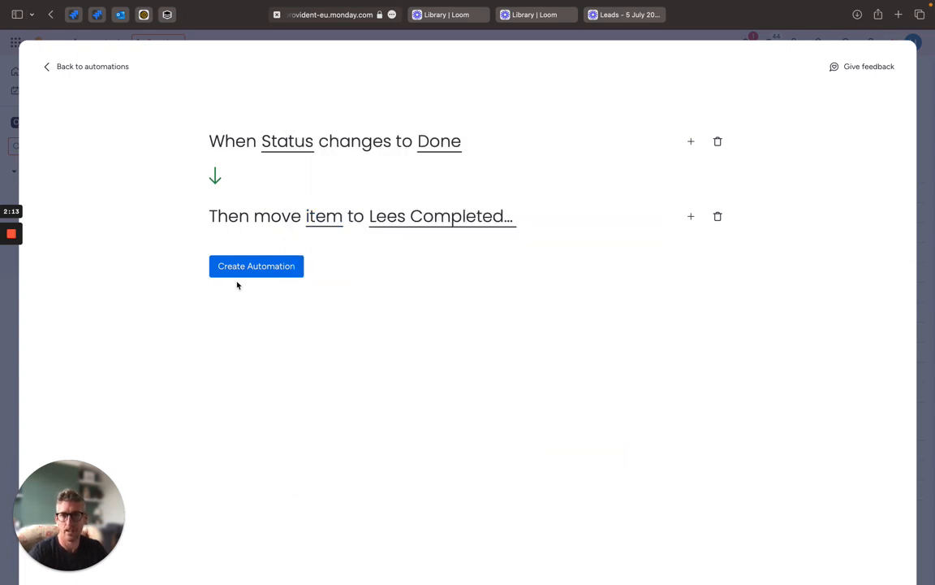
pyautogui.click(256, 266)
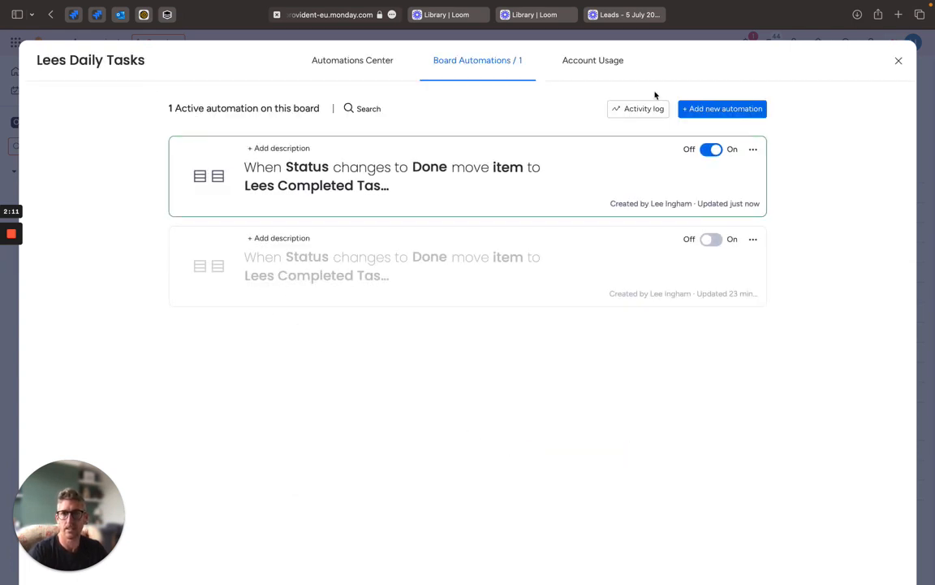
pyautogui.click(899, 60)
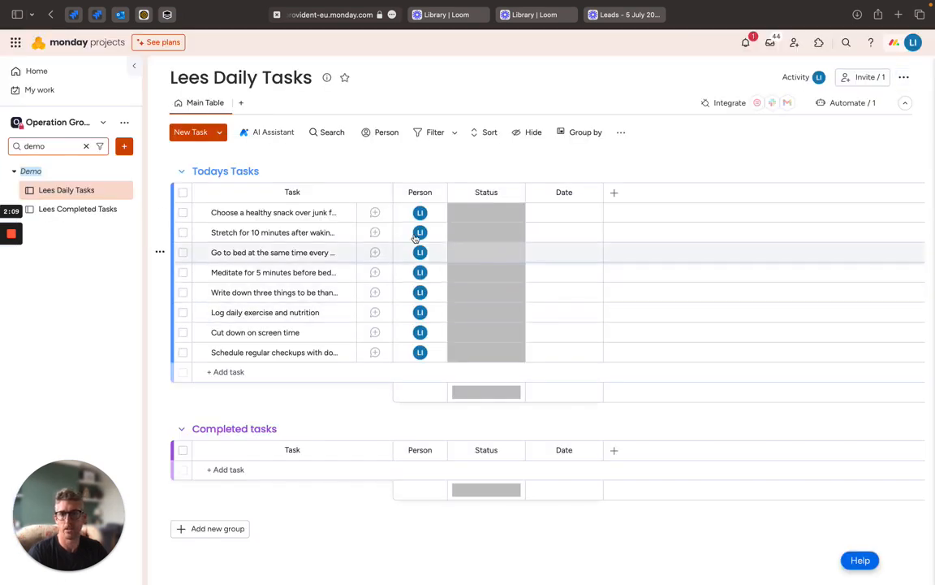
# Select all eight tasks, set their Status to Done, then view Lees Completed Tasks.
pyautogui.click(182, 193)
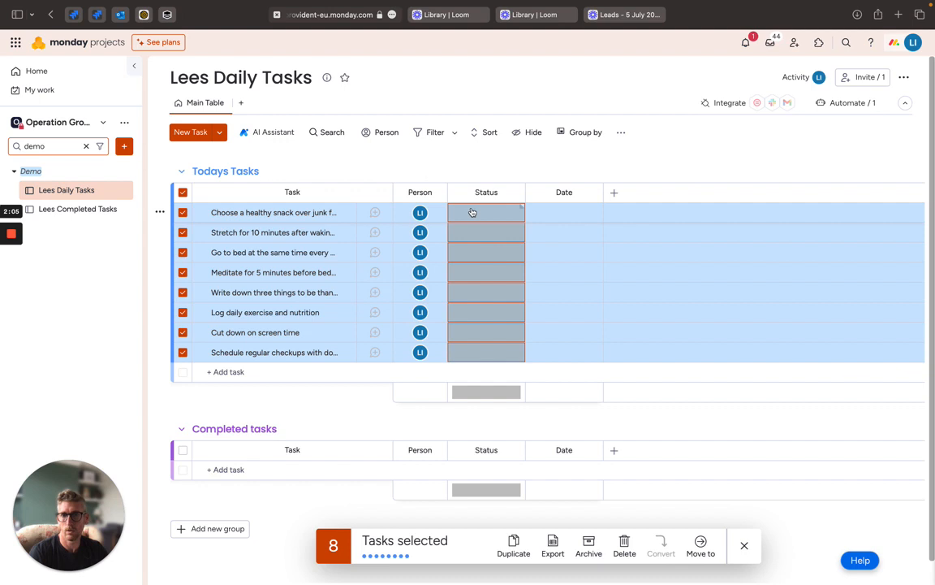
pyautogui.click(485, 212)
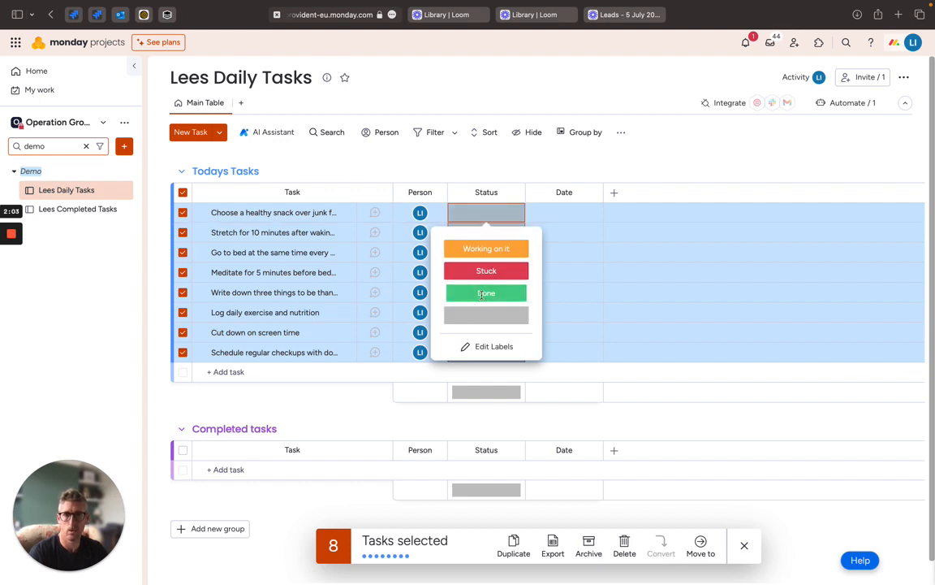
pyautogui.click(487, 292)
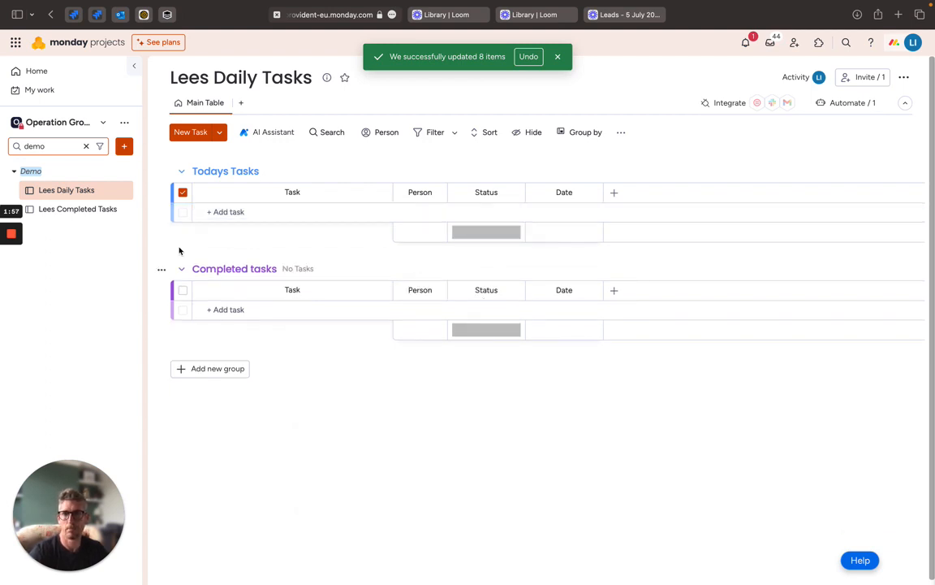
pyautogui.click(77, 209)
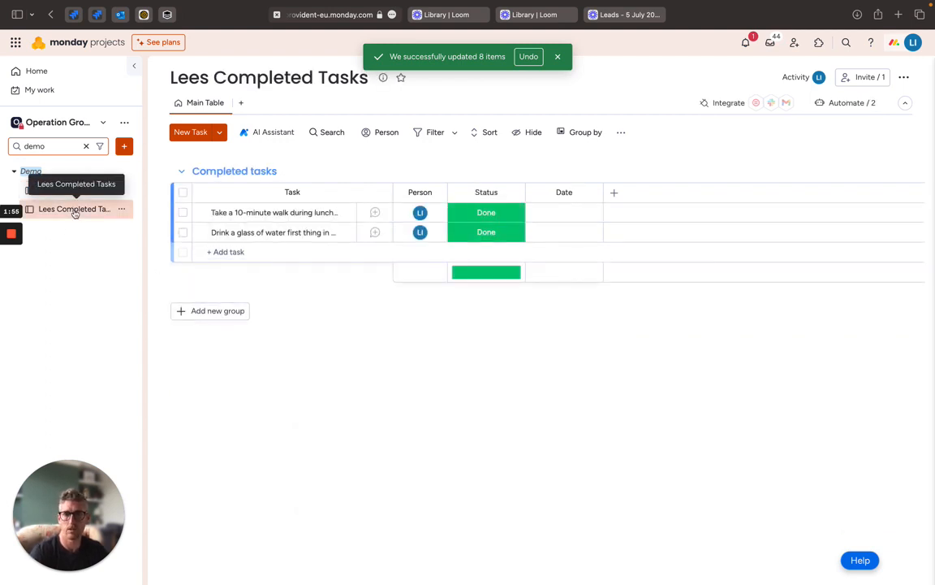